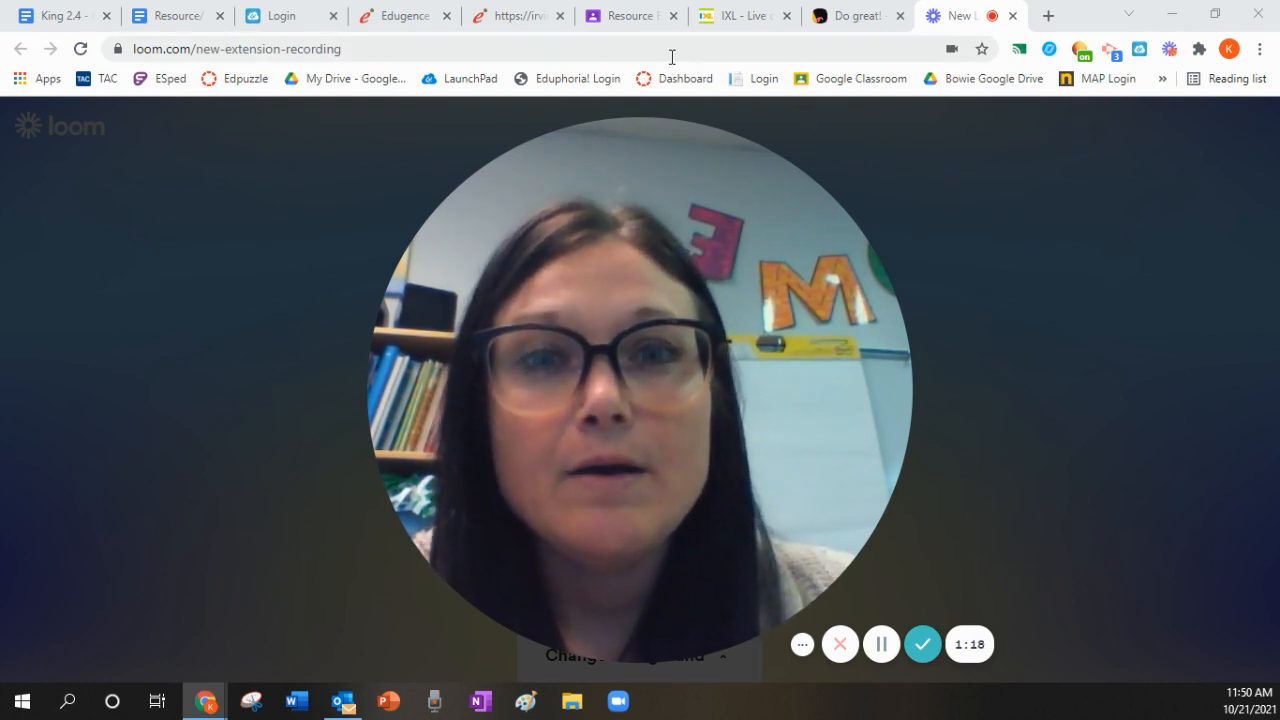
Step: Bring up the Resource ELAR Collaboration class stream tab during the Loom recording
left_click(630, 16)
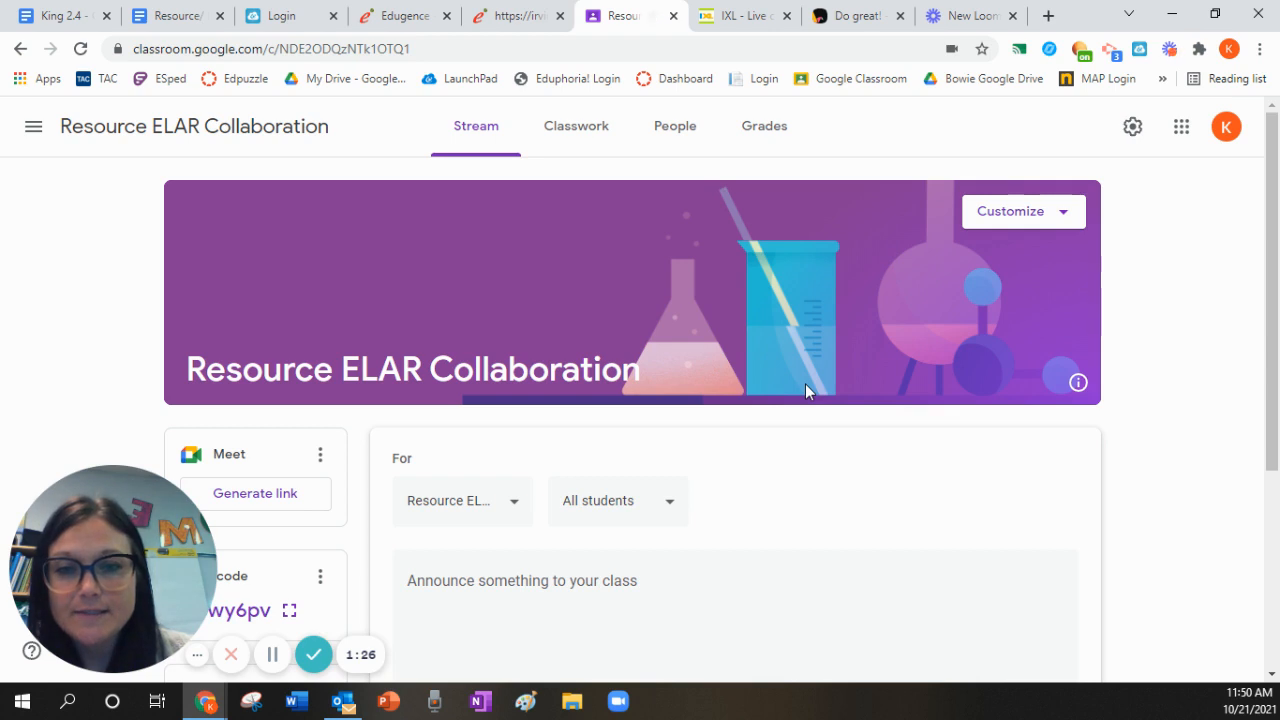
mouse_move(616, 188)
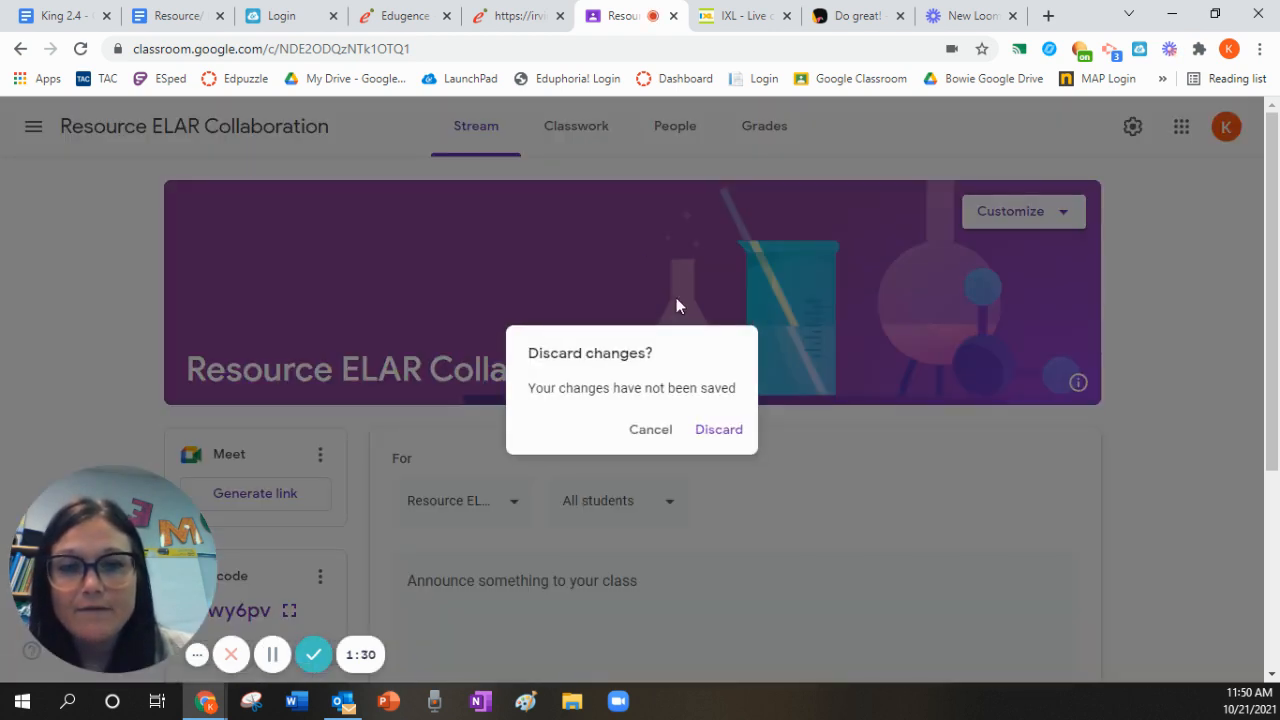
Step: Discard the draft announcement and browse the Classwork topics from ARDs through Elevate
left_click(718, 428)
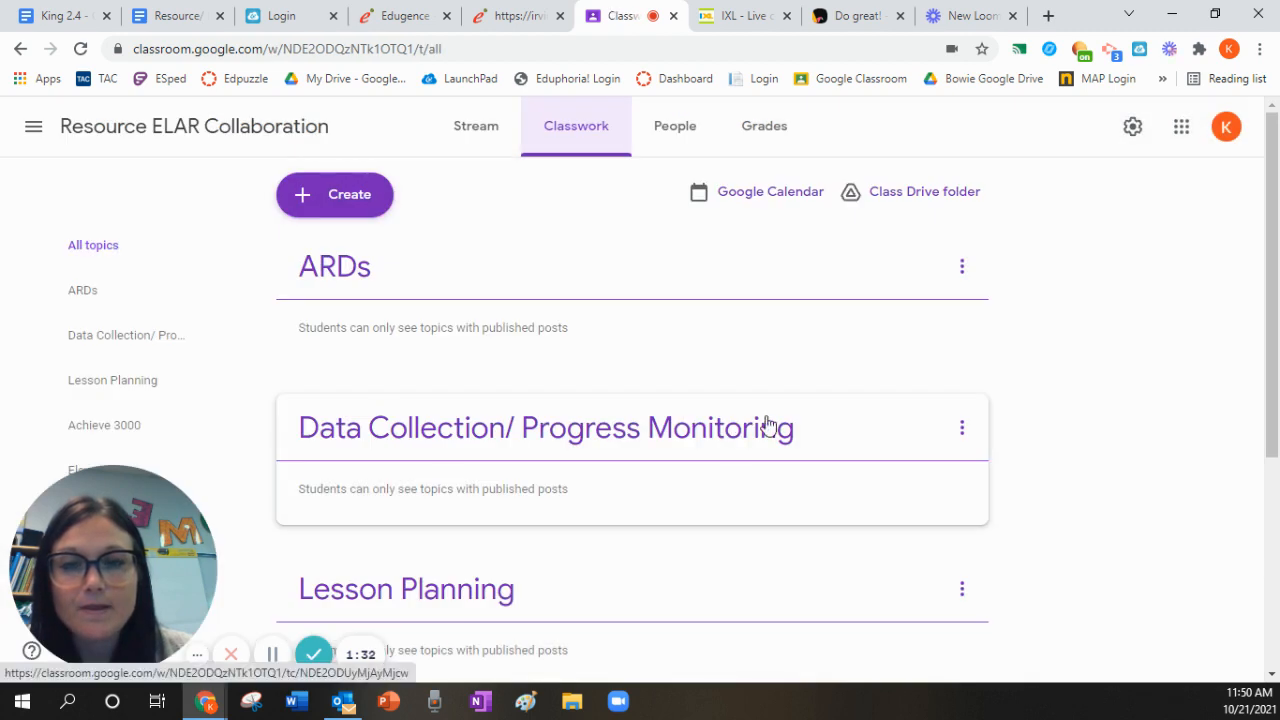
scroll("down", 3)
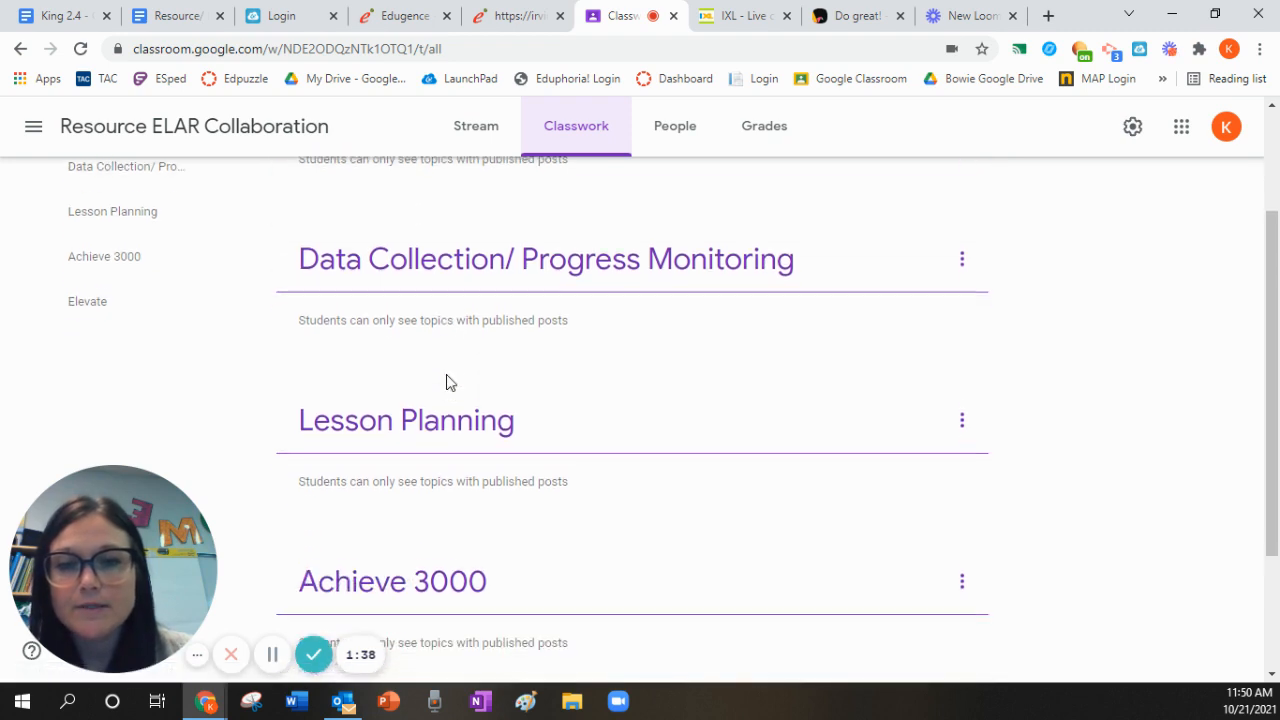
scroll("down", 3)
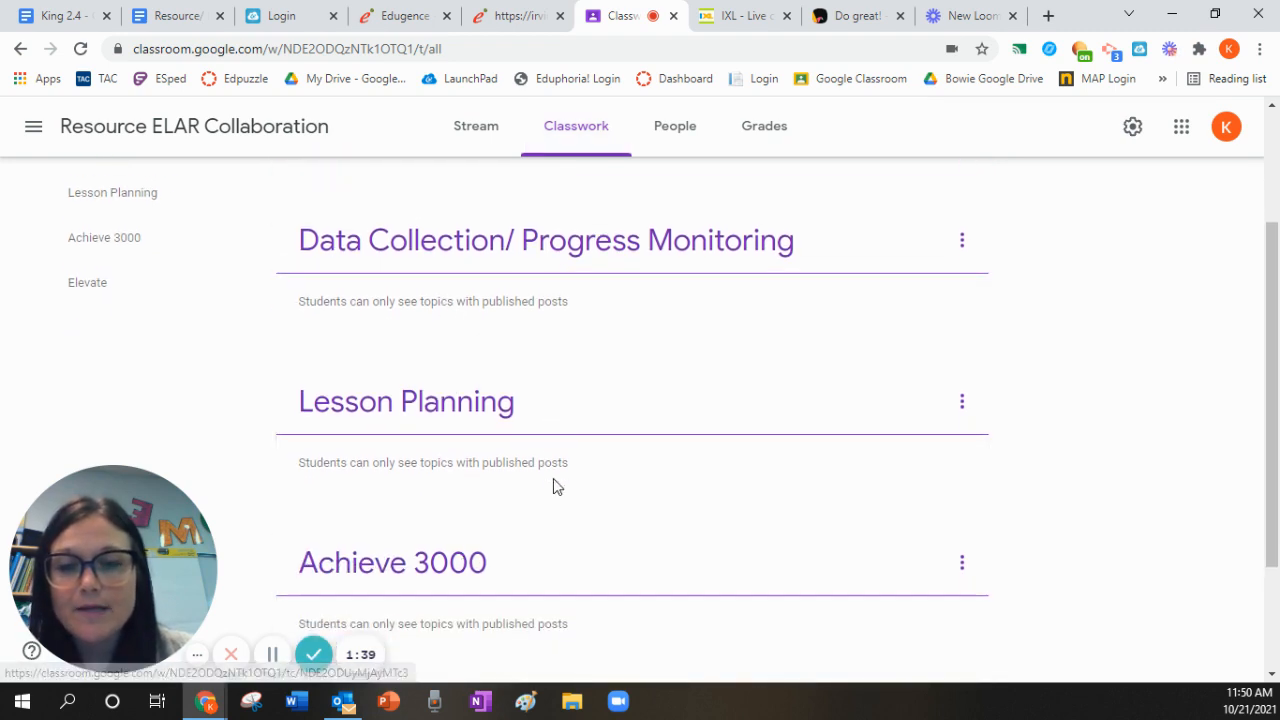
right_click(418, 578)
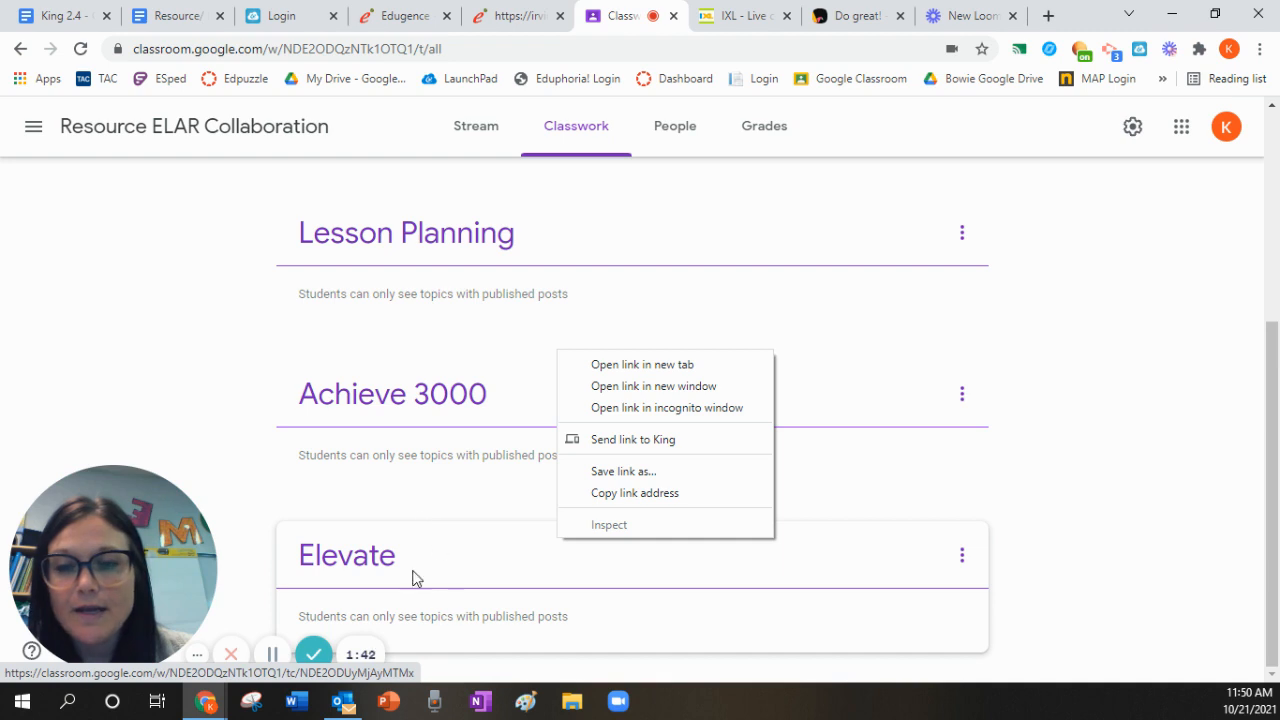
scroll("up", 3)
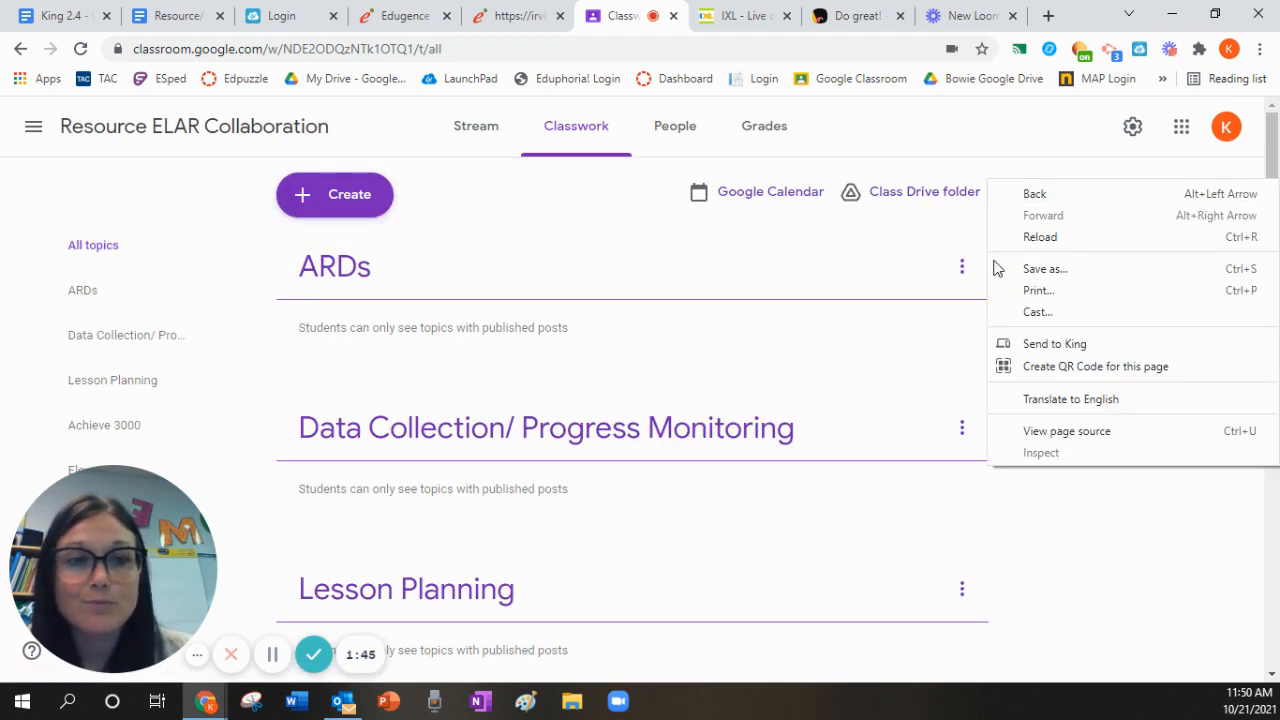
left_click(956, 238)
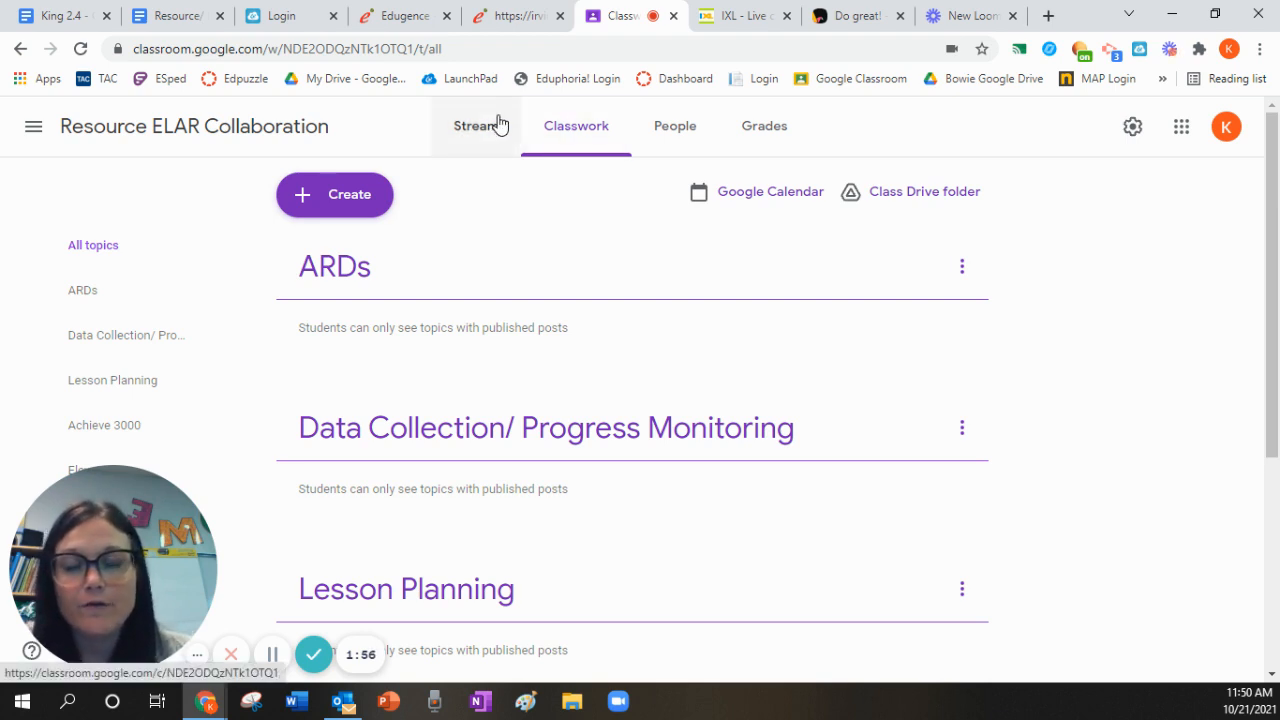
Step: Return to the Resource ELAR Collaboration Stream page
left_click(476, 124)
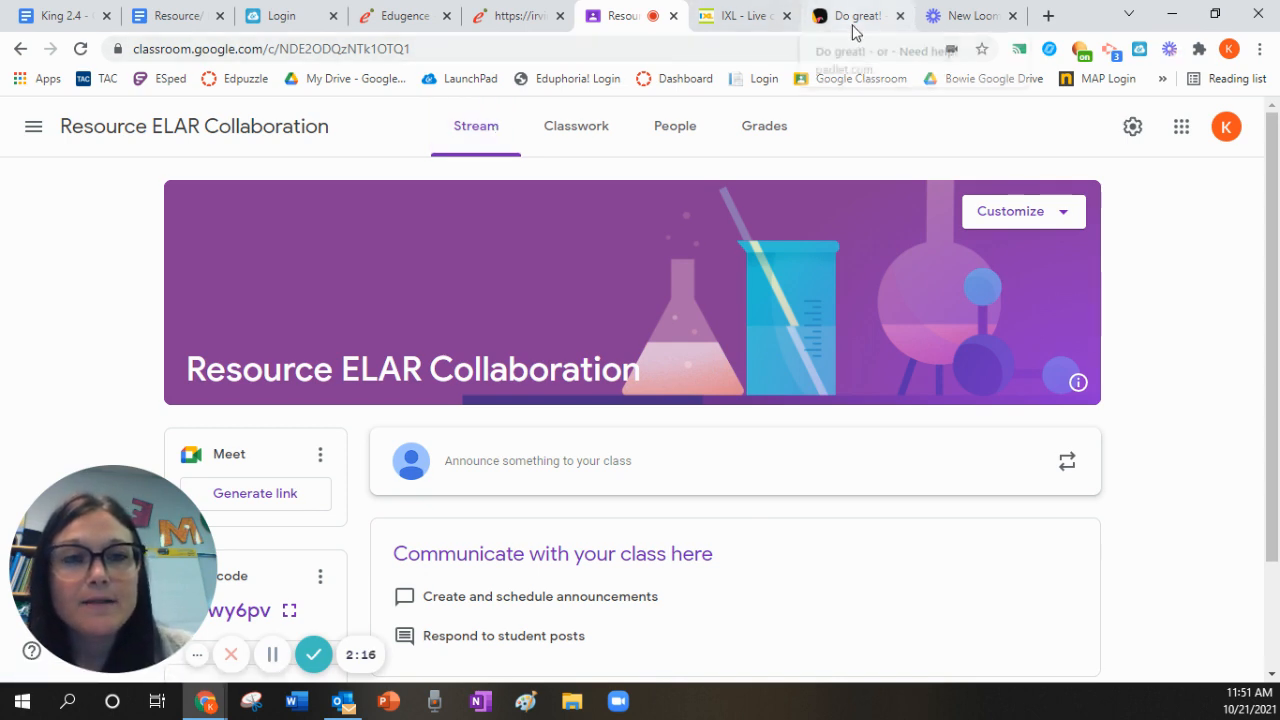
mouse_move(856, 16)
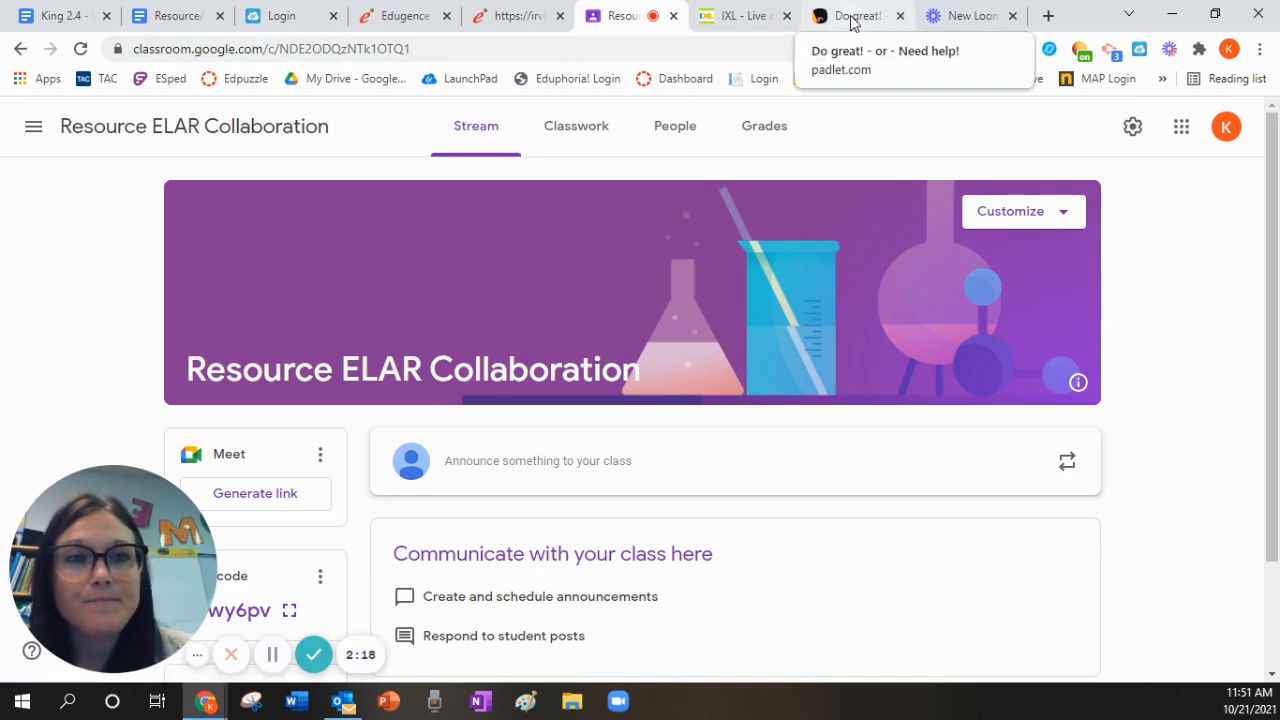
Step: Show the 'Do great! - or - Need help!' Padlet board, briefly revisiting the class stream
left_click(856, 16)
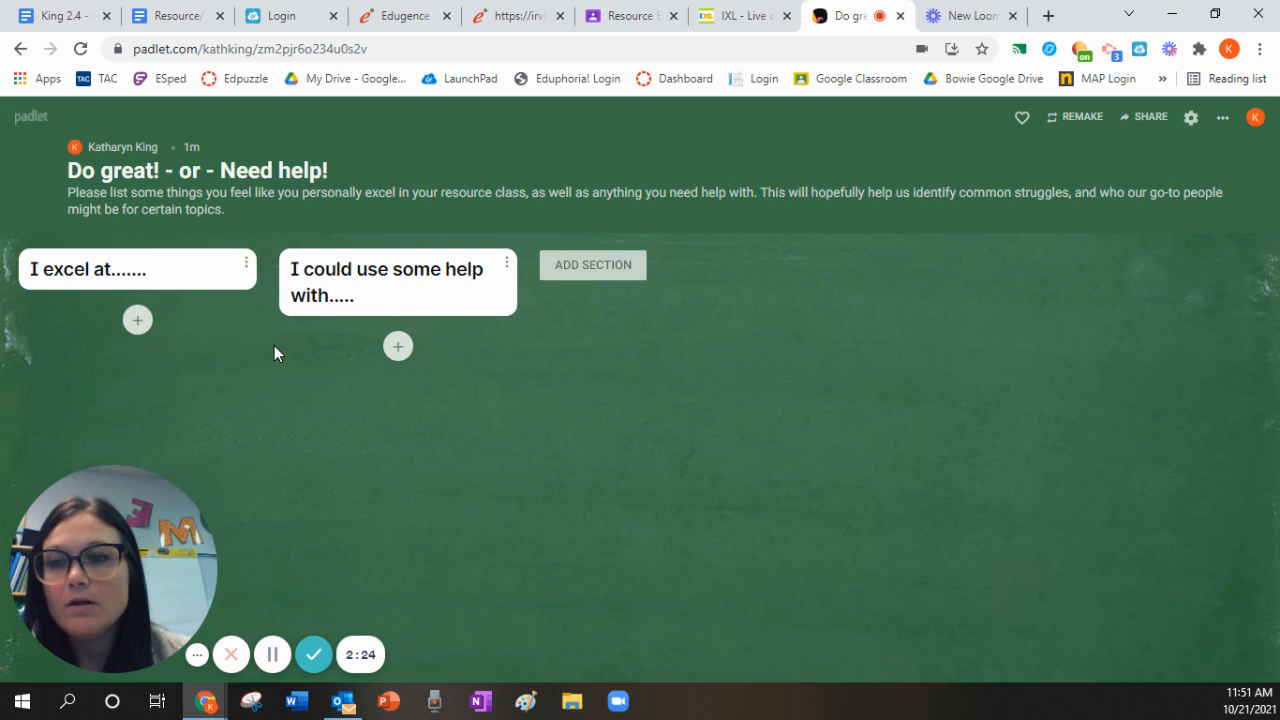
mouse_move(156, 288)
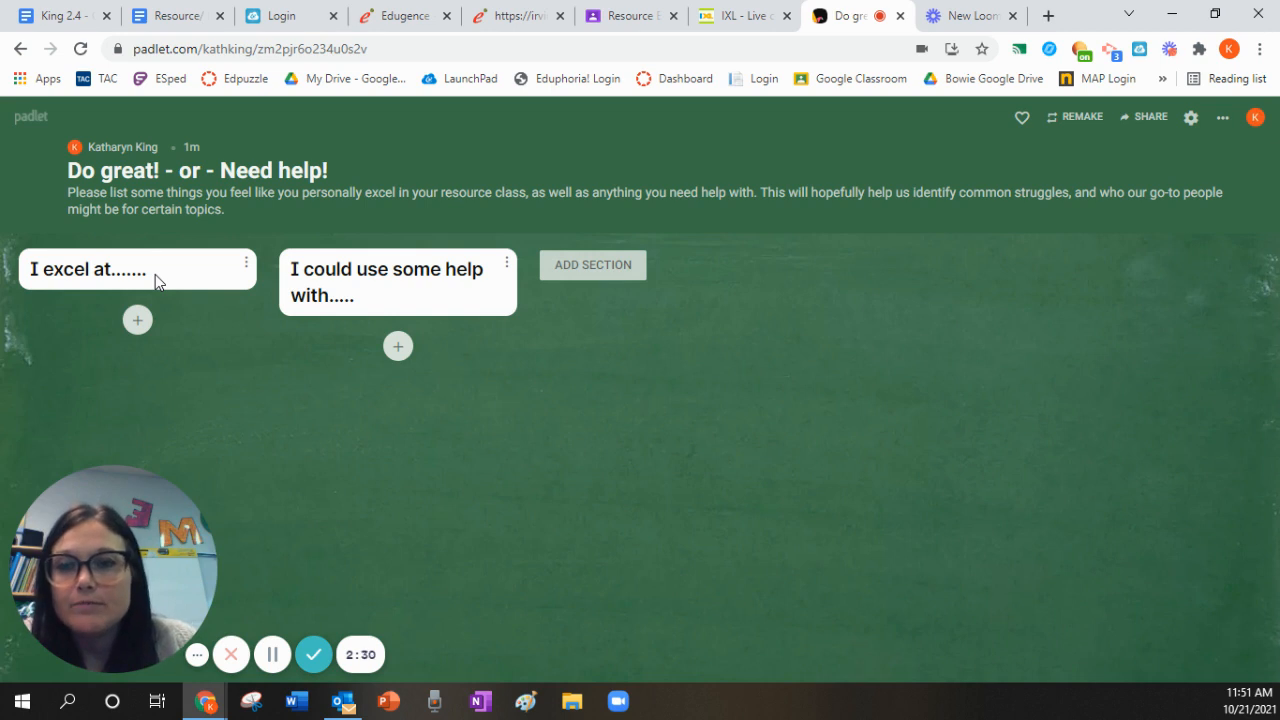
mouse_move(190, 376)
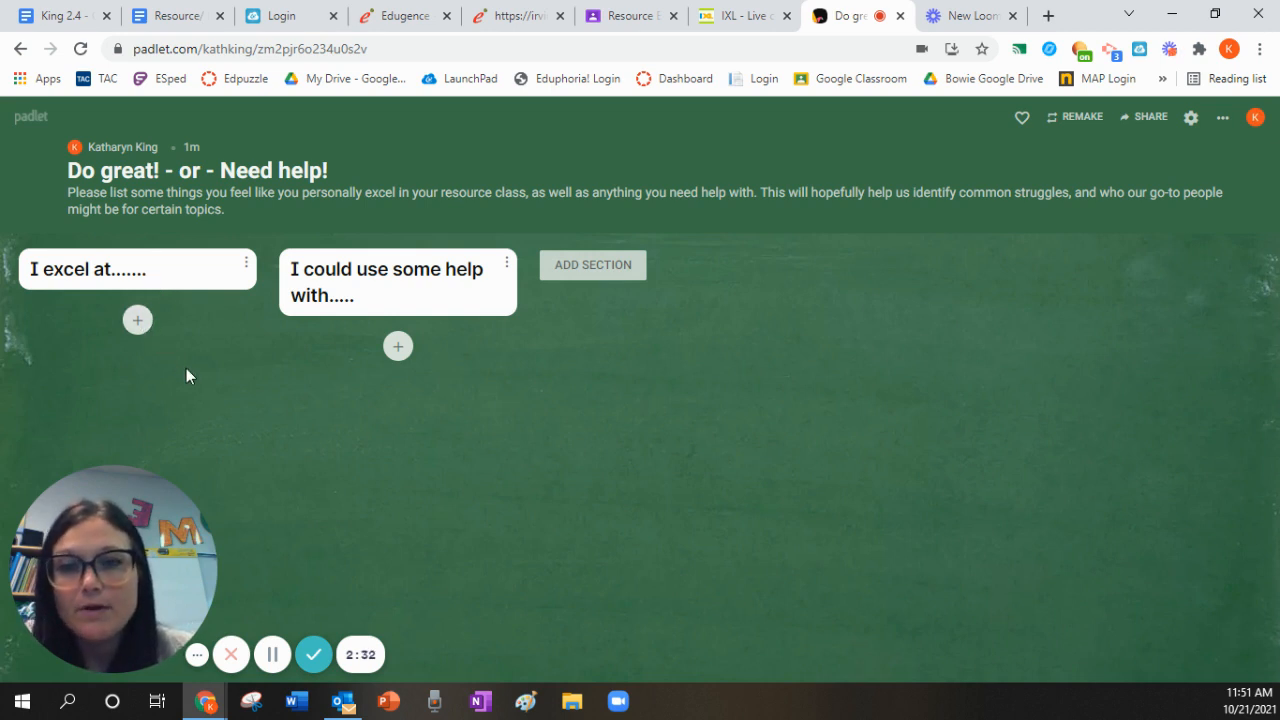
mouse_move(192, 386)
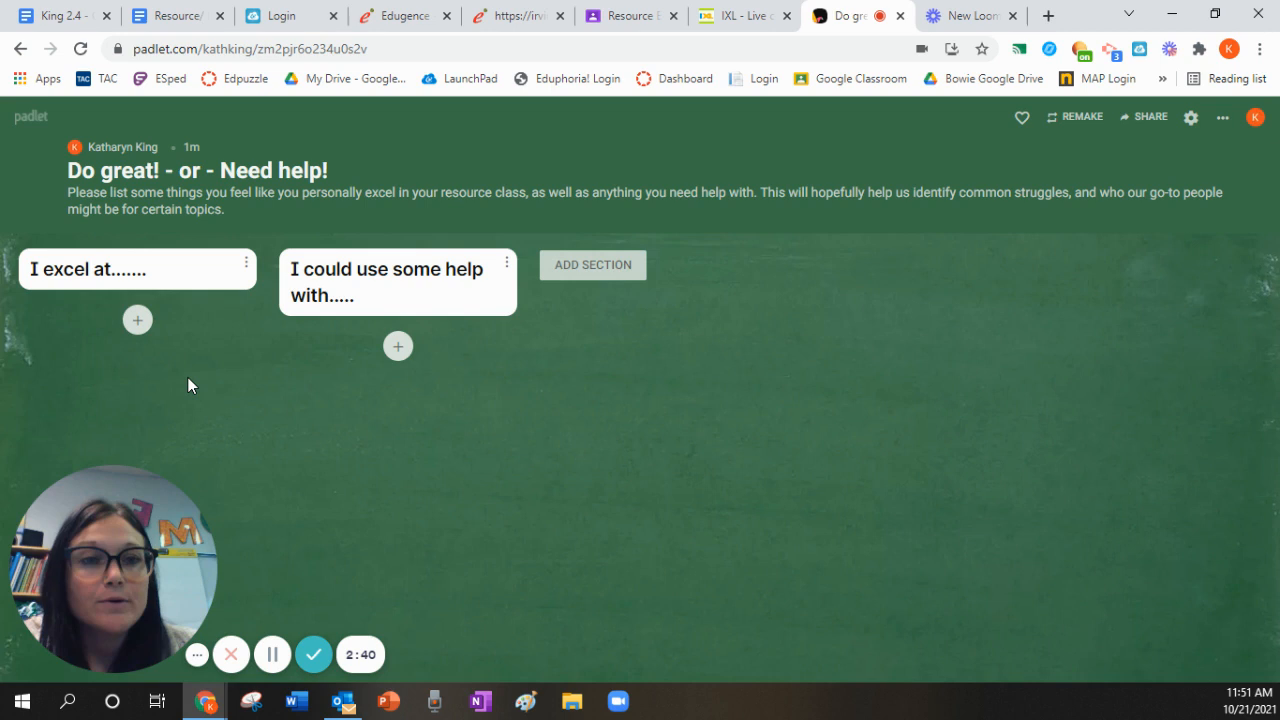
mouse_move(152, 298)
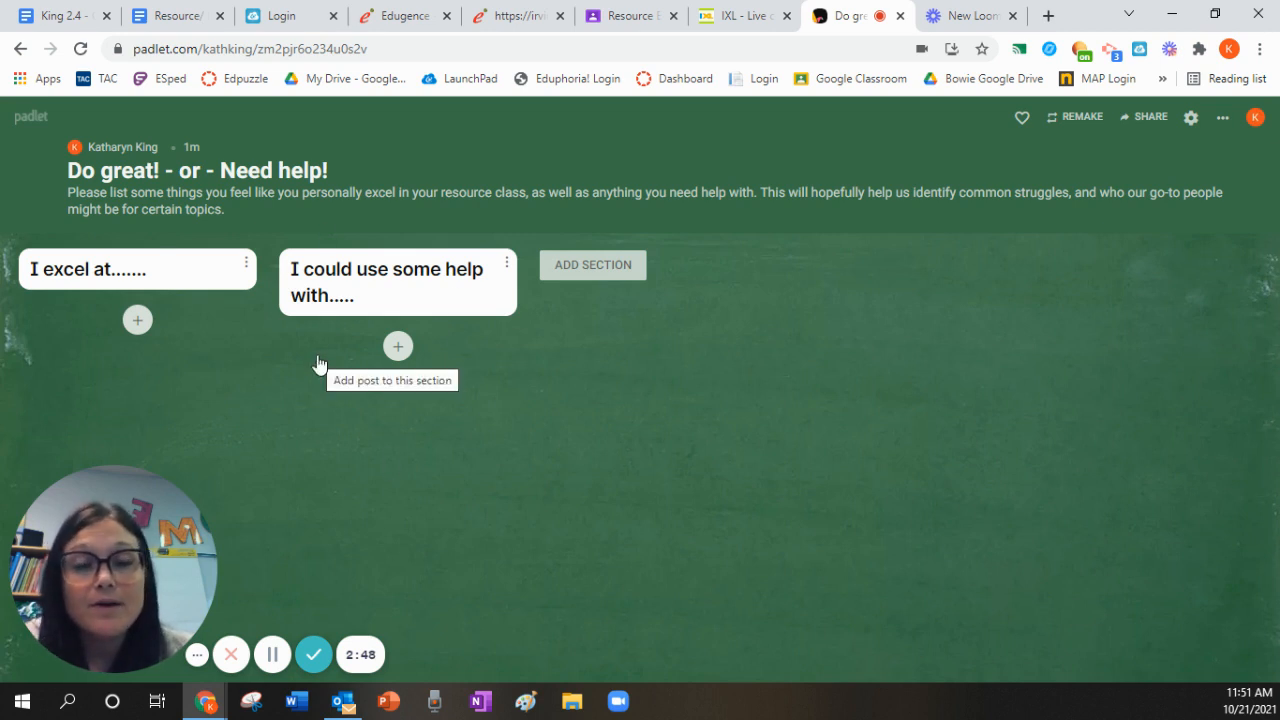
mouse_move(404, 374)
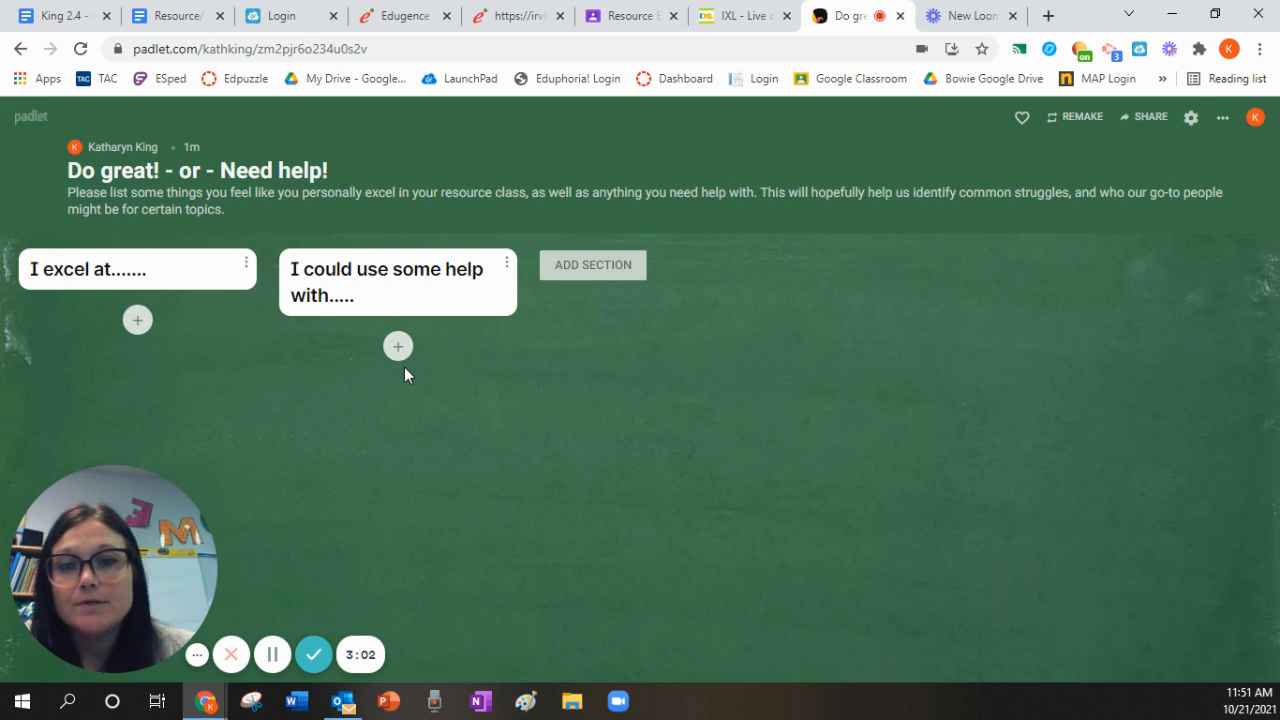
mouse_move(520, 210)
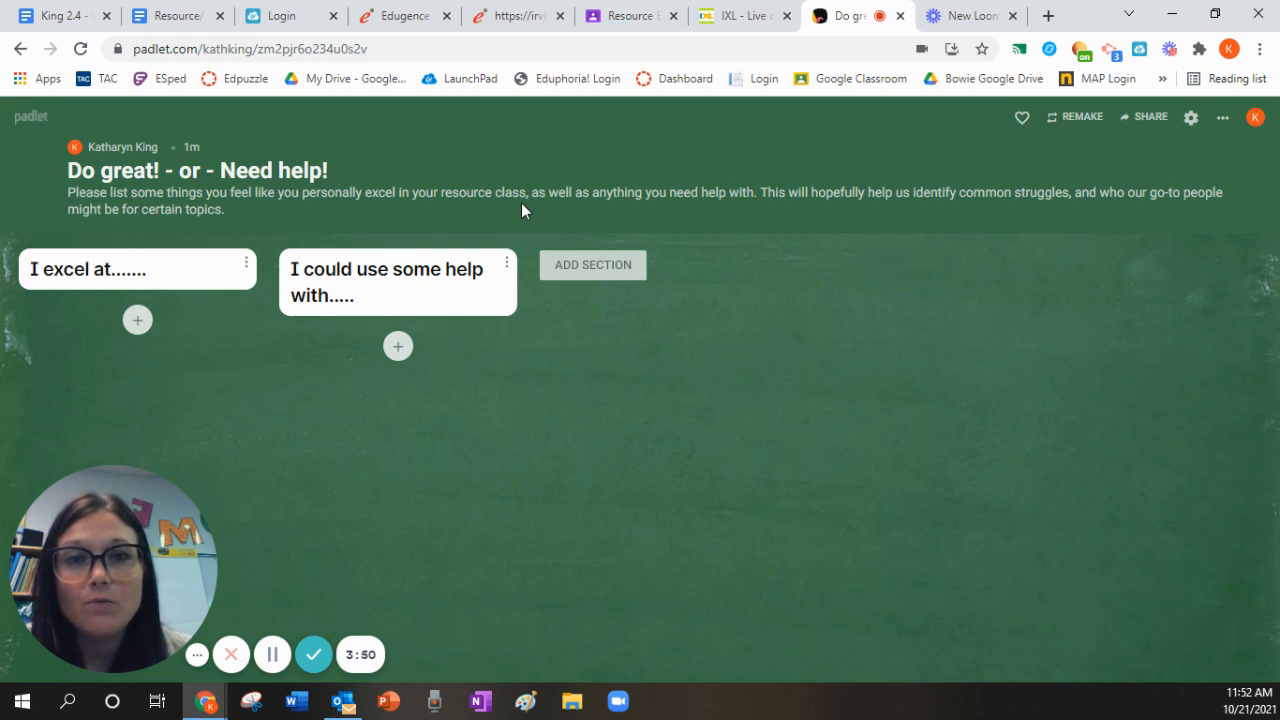
mouse_move(612, 148)
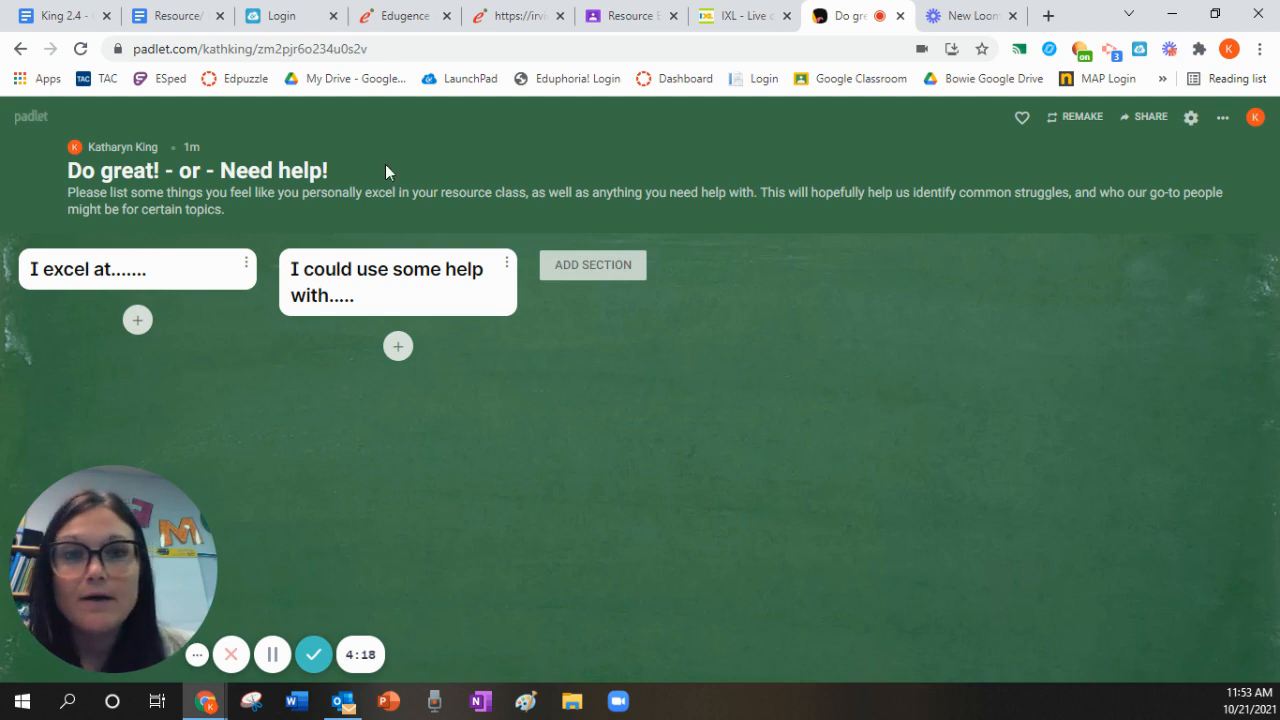
mouse_move(612, 42)
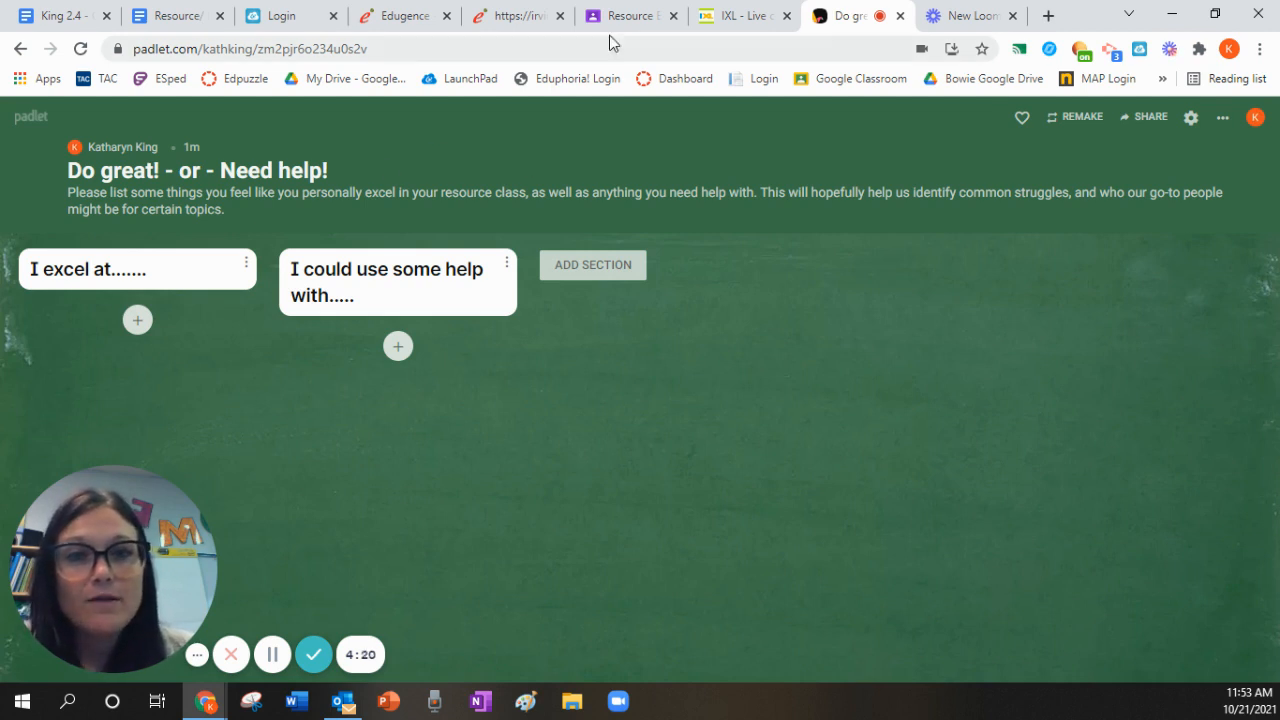
left_click(630, 16)
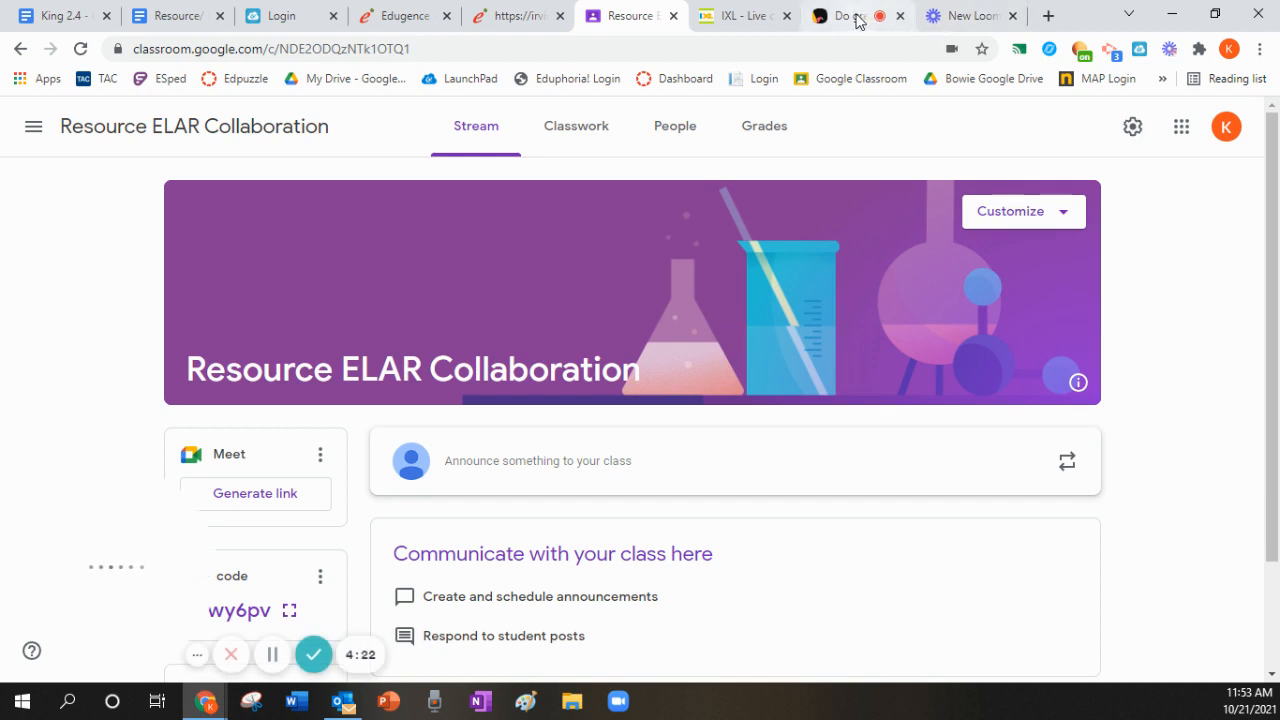
left_click(844, 16)
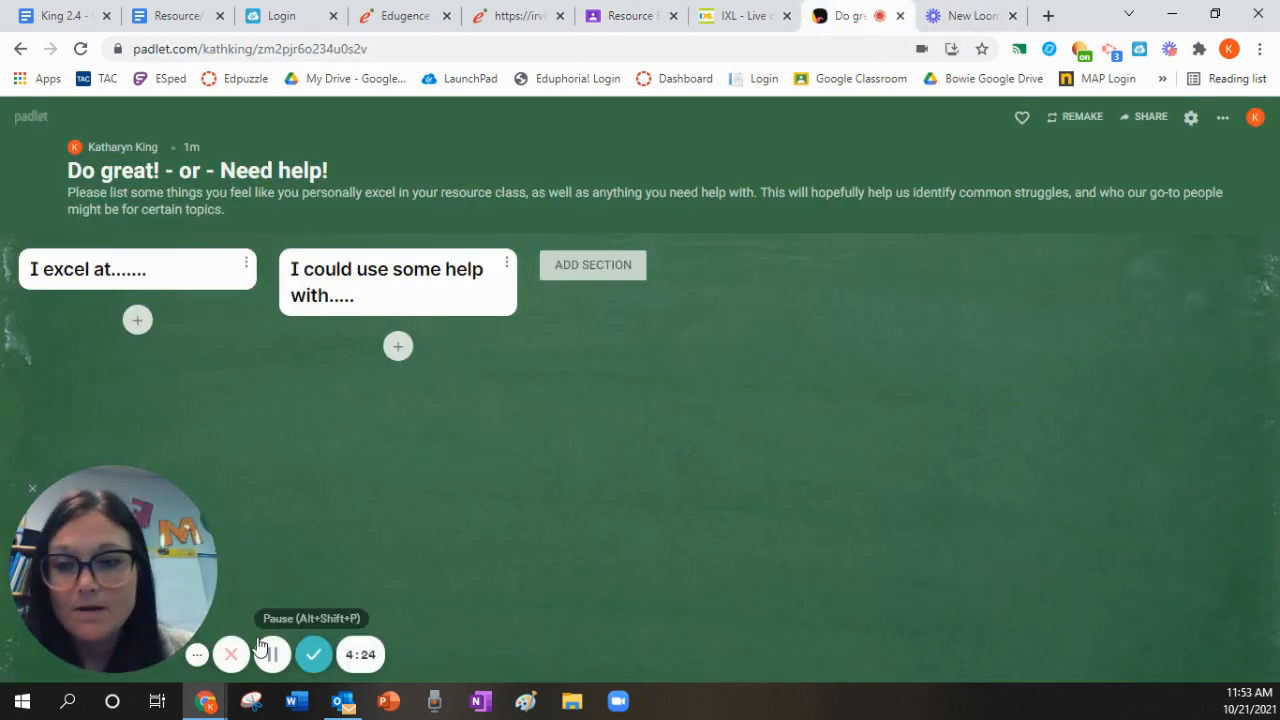